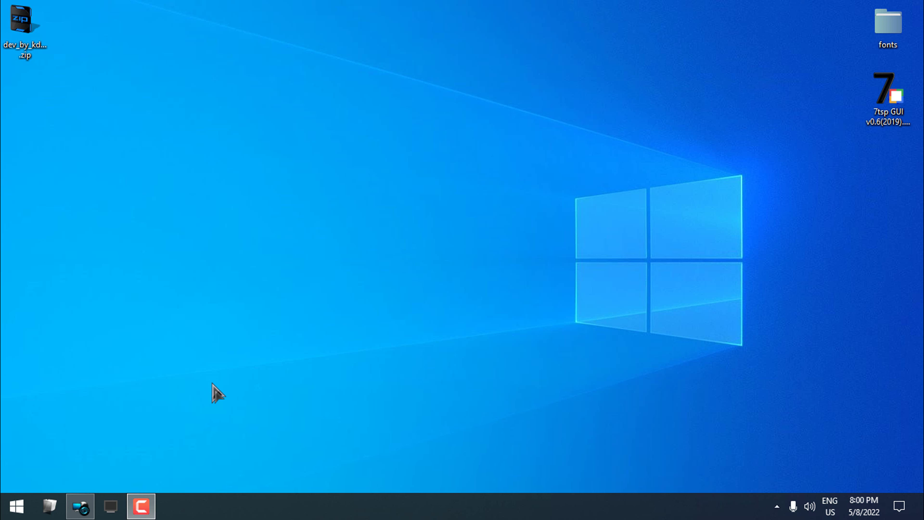
pyautogui.moveTo(16, 508)
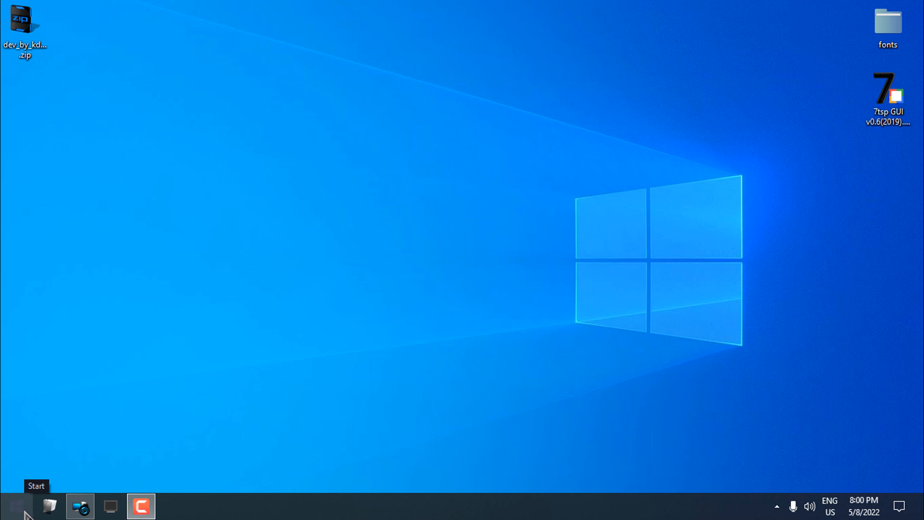
# - Start the Vista Start Menu 3.88 download from the Download@MajorGeeks mirror link
pyautogui.click(14, 508)
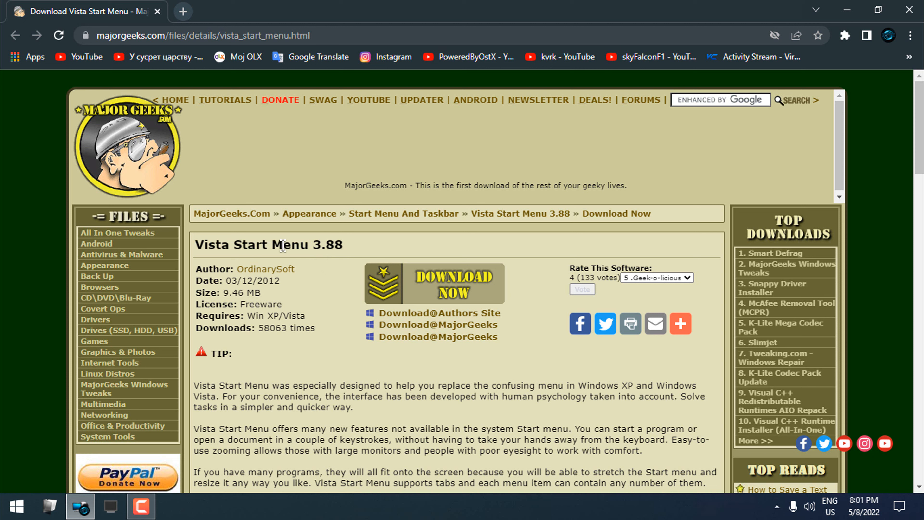
pyautogui.moveTo(412, 362)
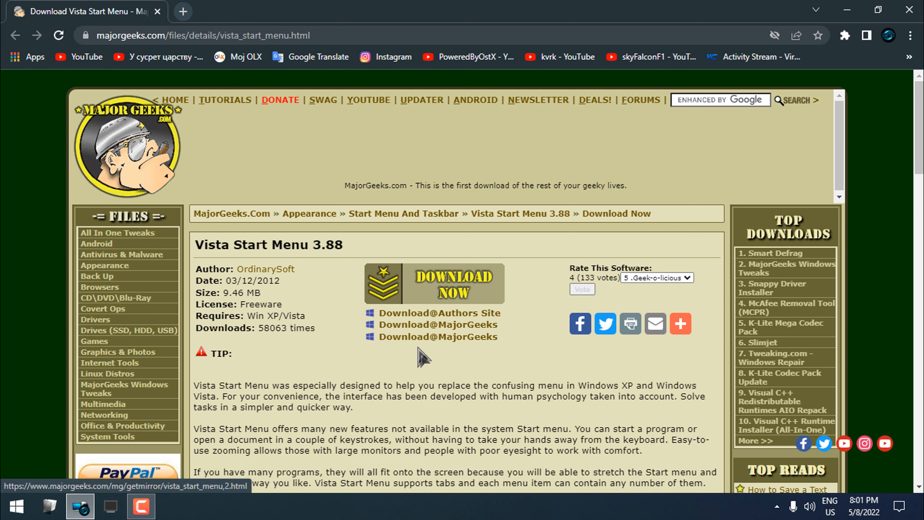
pyautogui.scroll(-3)
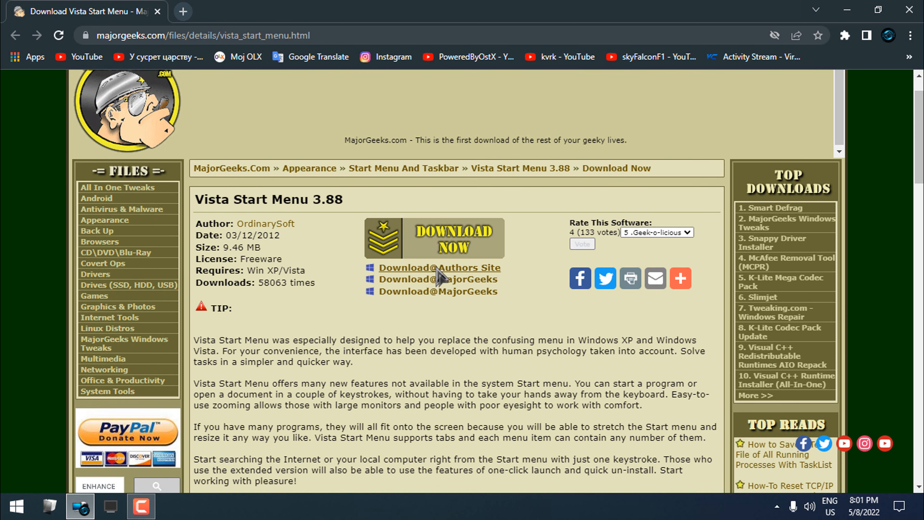
pyautogui.click(439, 279)
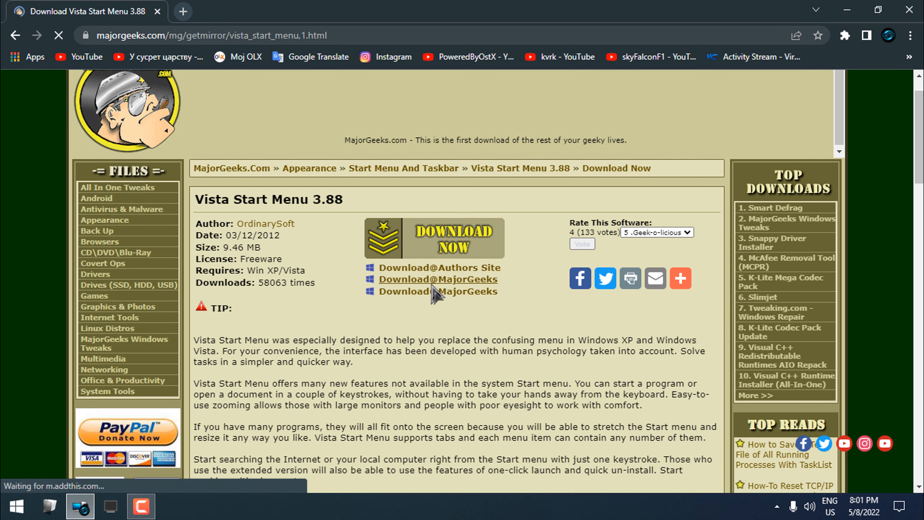
pyautogui.click(440, 279)
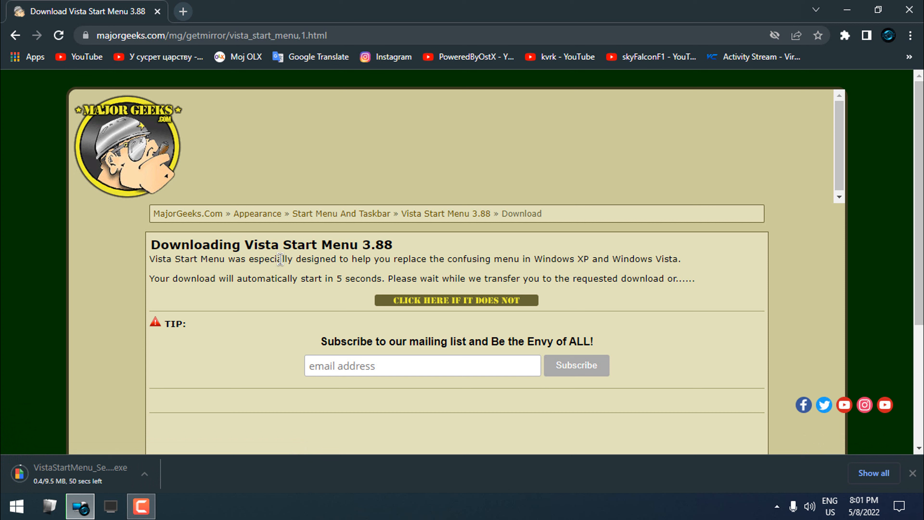
pyautogui.moveTo(248, 247)
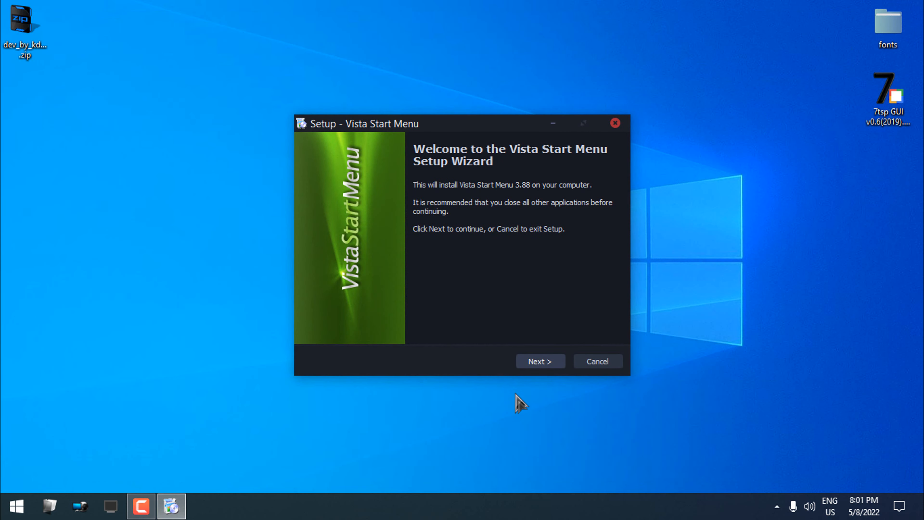
# - Begin setup, choose 'Install just for me' and accept the license agreement
pyautogui.click(541, 361)
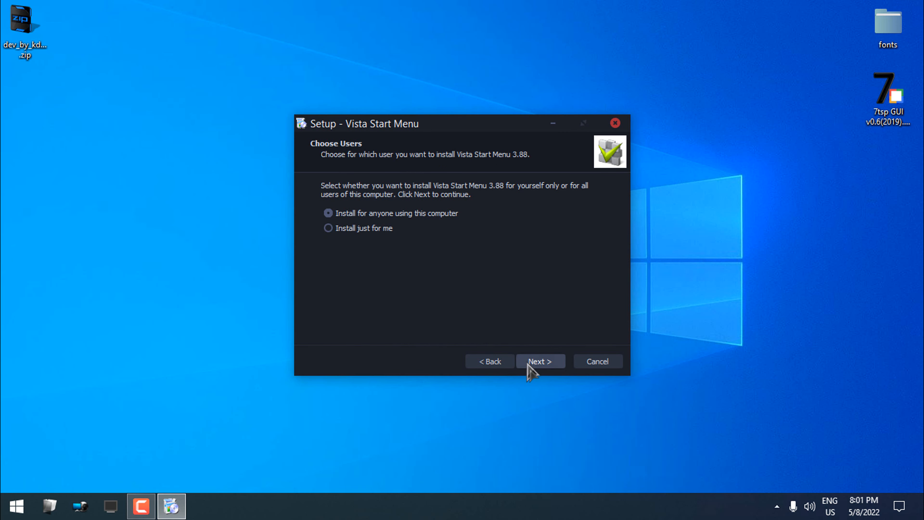
pyautogui.click(329, 228)
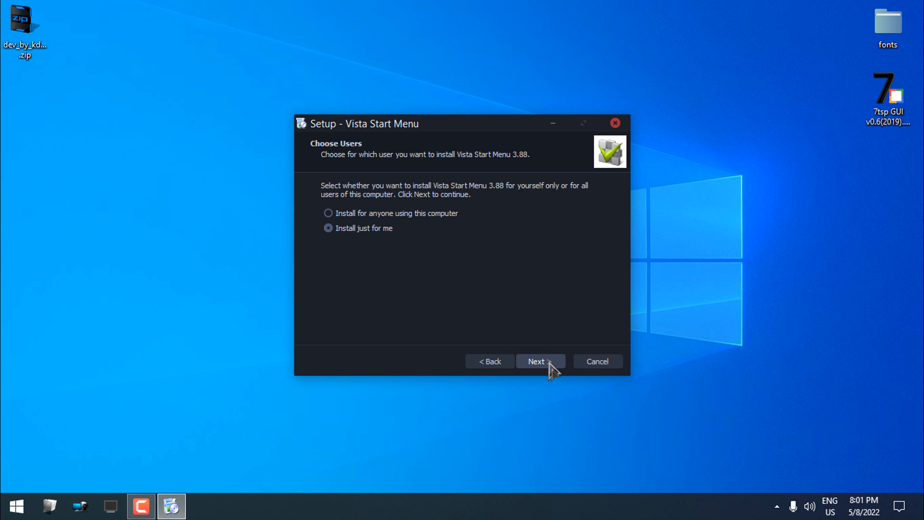
pyautogui.click(540, 361)
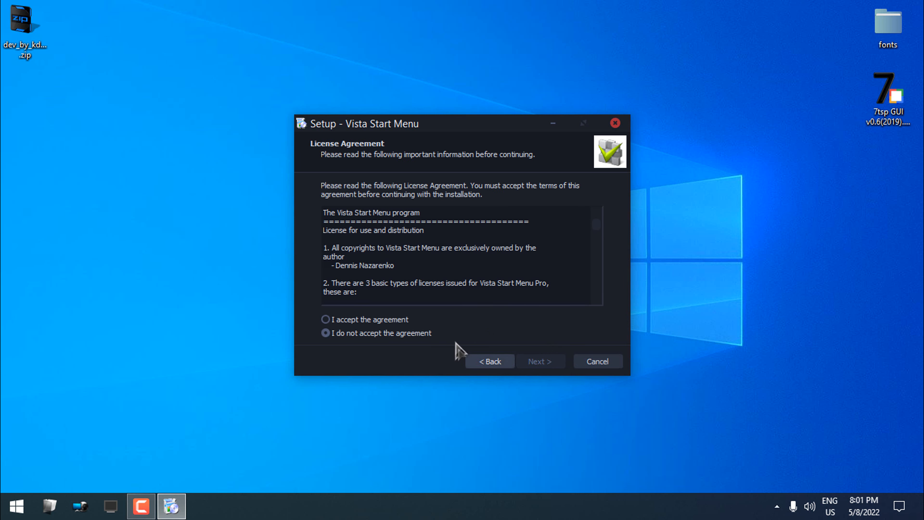
pyautogui.click(325, 320)
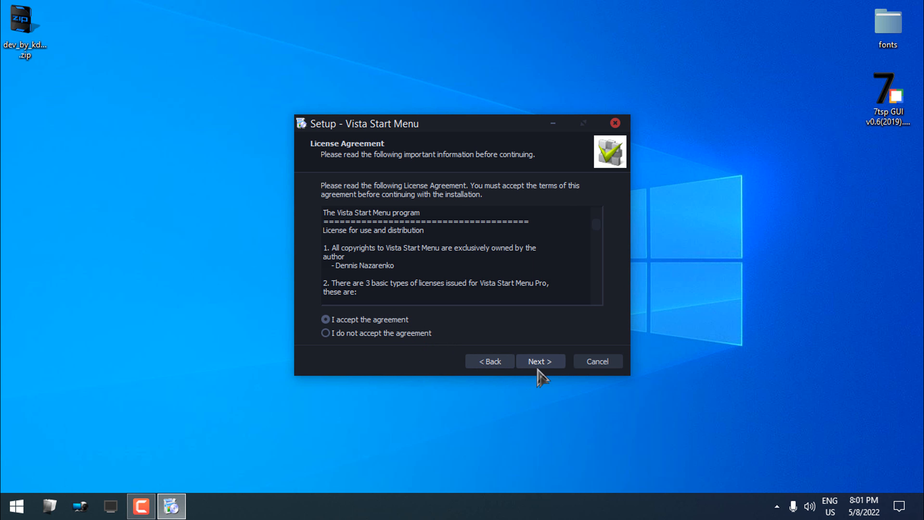
pyautogui.click(541, 361)
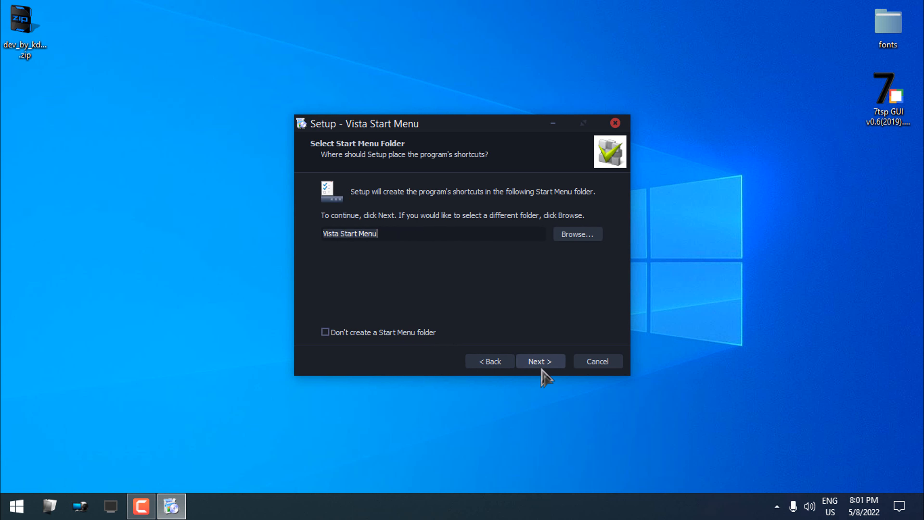
# - Keep the default shortcuts folder and desktop icon, install, then finish with Launch checked
pyautogui.click(540, 361)
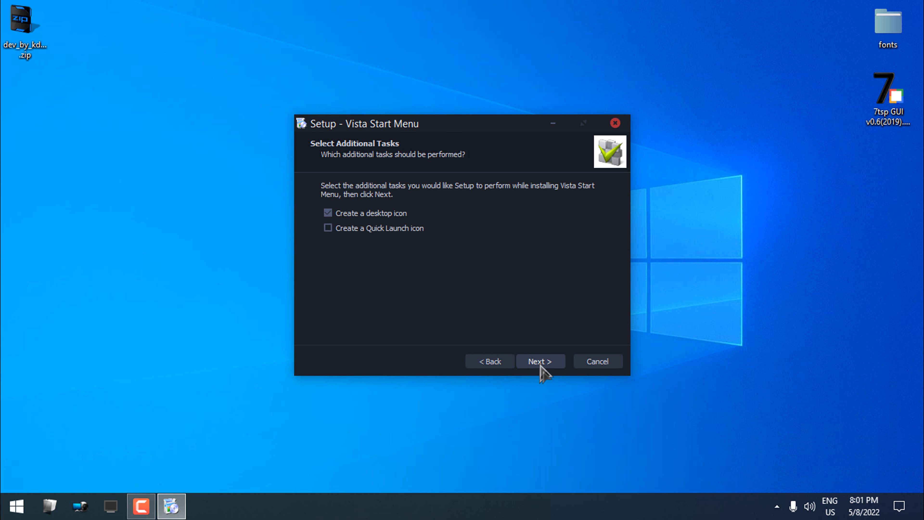
pyautogui.click(540, 361)
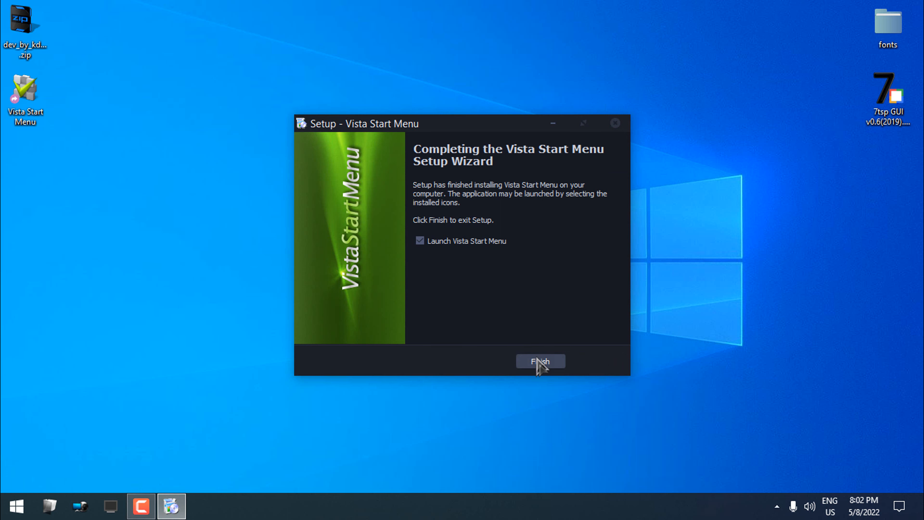
pyautogui.click(540, 361)
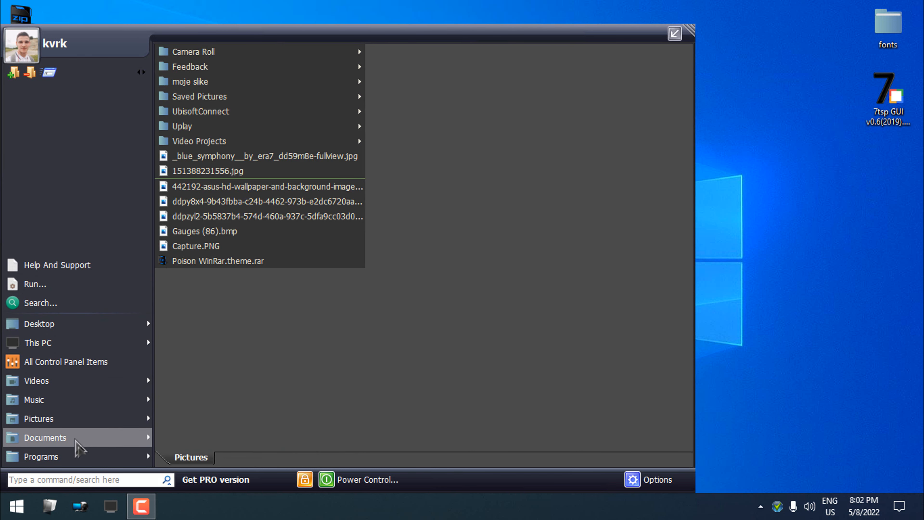
# - Show All Programs, check the Autorun startup list, then return to All Programs
pyautogui.click(41, 456)
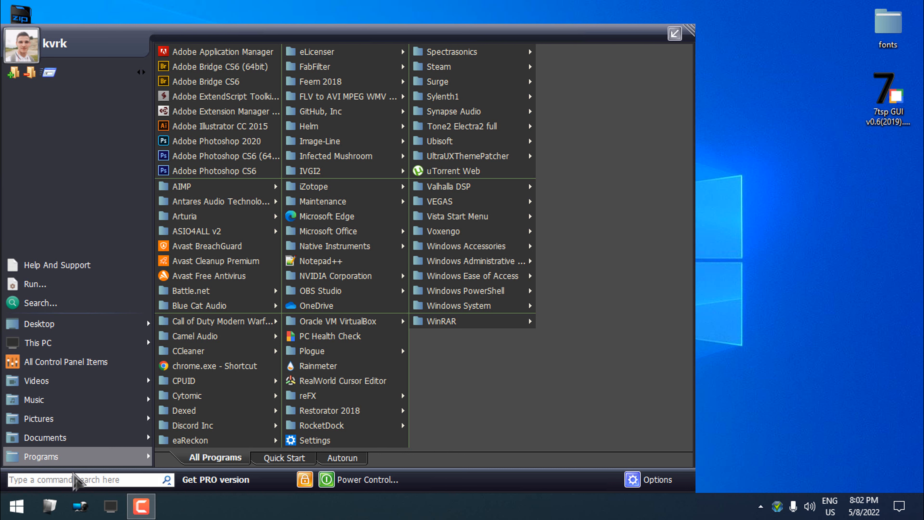
pyautogui.write('con')
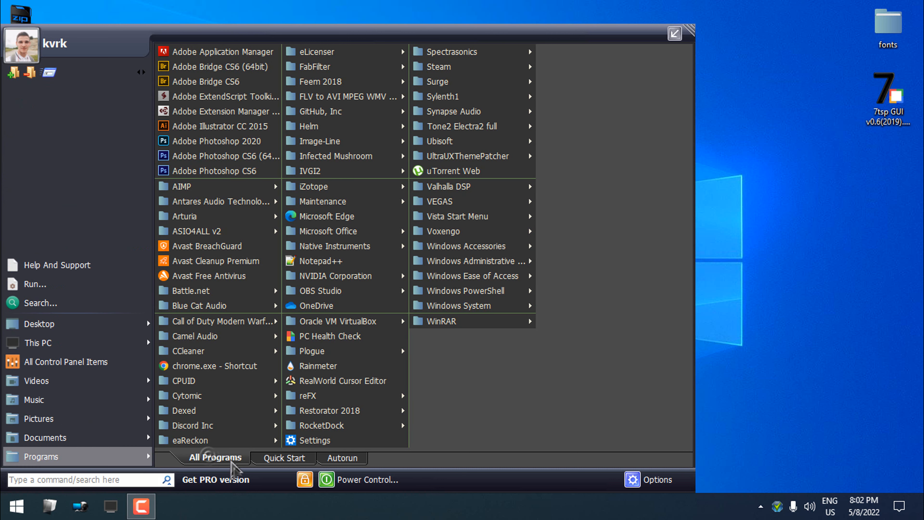
pyautogui.click(342, 458)
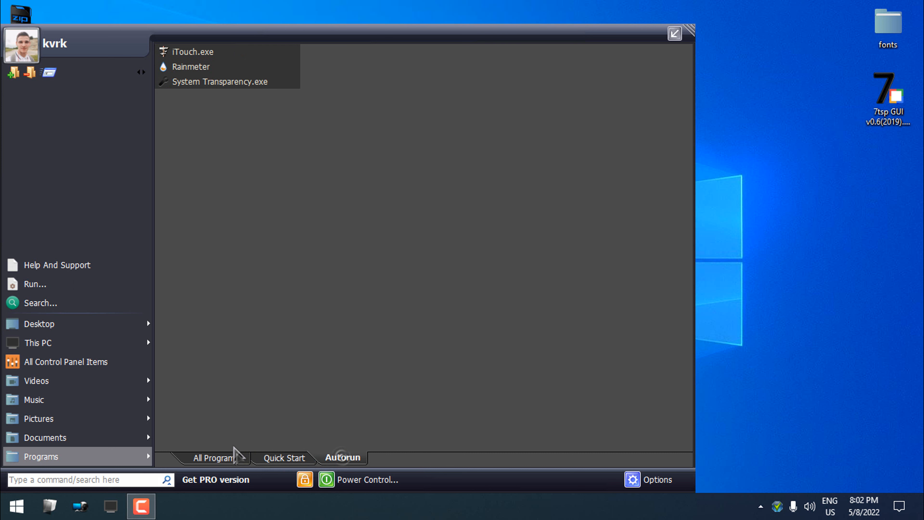
pyautogui.click(215, 458)
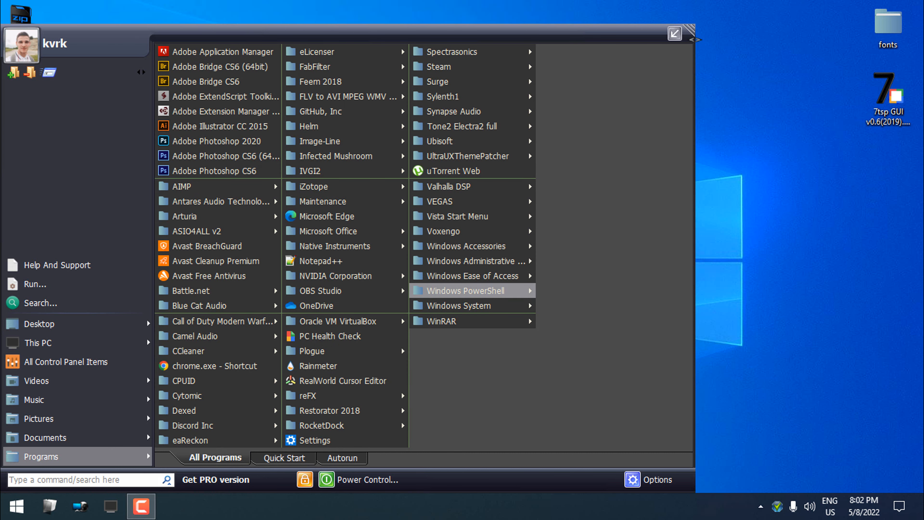
pyautogui.moveTo(409, 23)
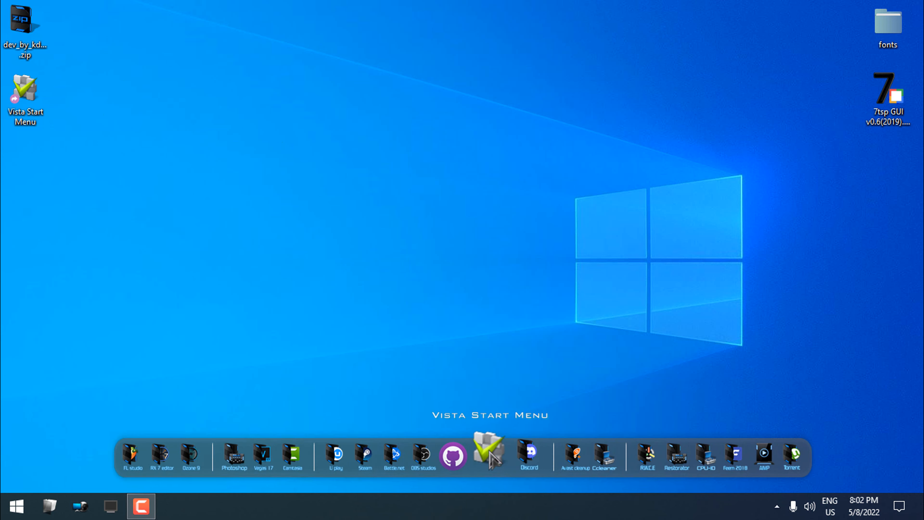
# - Reopen the Vista Start Menu from the Start button
pyautogui.rightClick(24, 88)
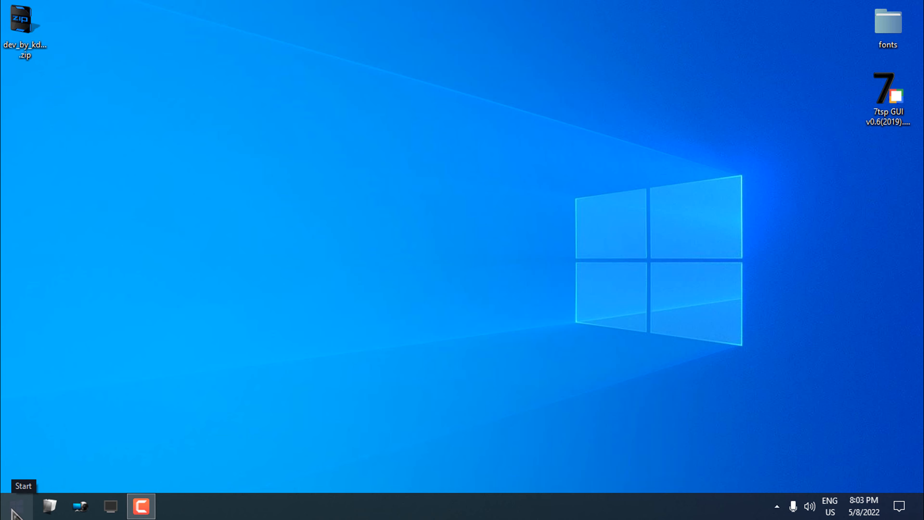
pyautogui.click(7, 509)
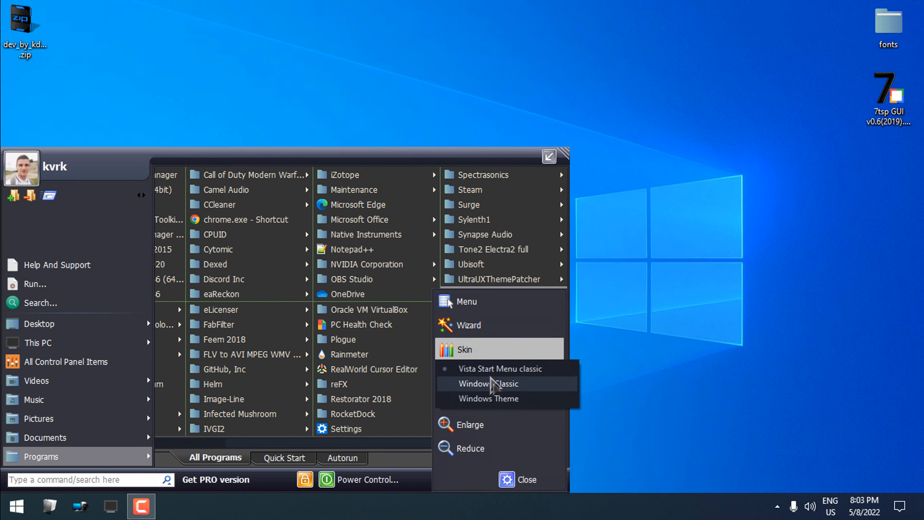
# - Switch the menu to the Windows Classic skin
pyautogui.click(469, 325)
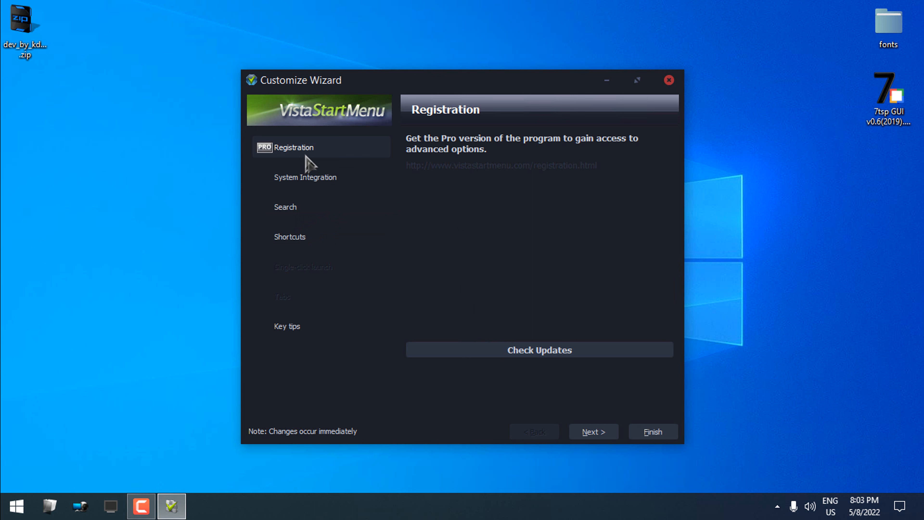
pyautogui.moveTo(669, 82)
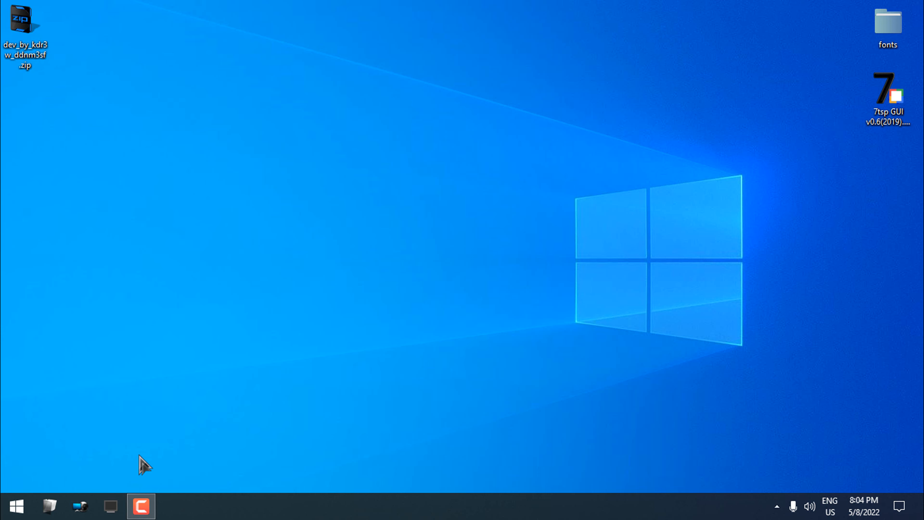
# - Search 'control p' in the Vista Start Menu to launch Control Panel
pyautogui.click(16, 508)
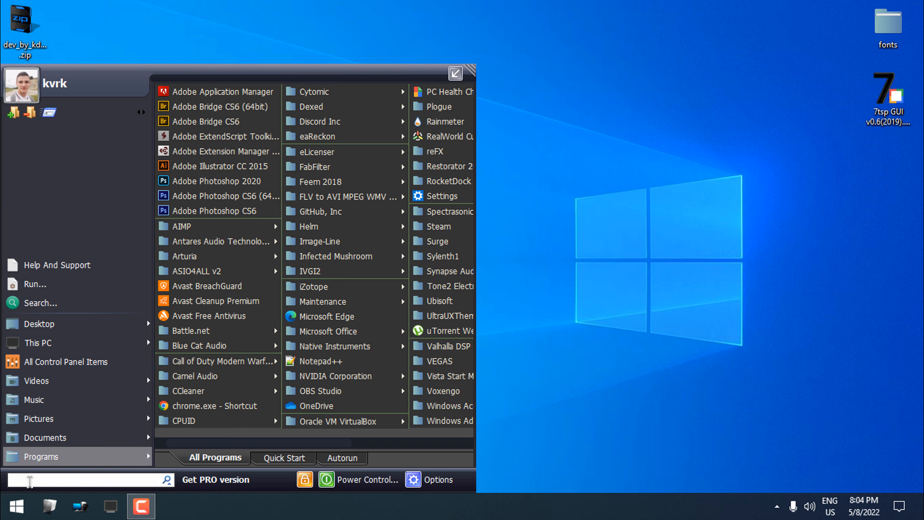
pyautogui.write('control p')
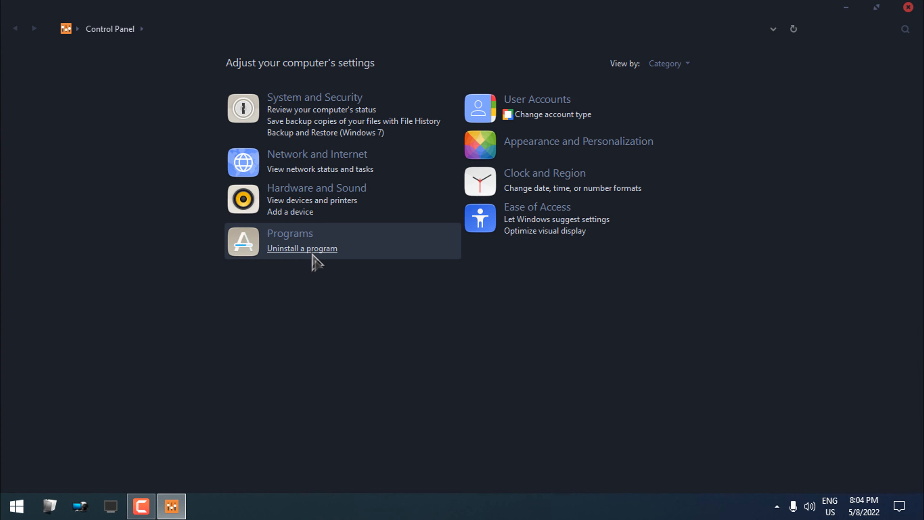
# - Uninstall Vista Start Menu 3.88 from Programs and Features
pyautogui.click(302, 249)
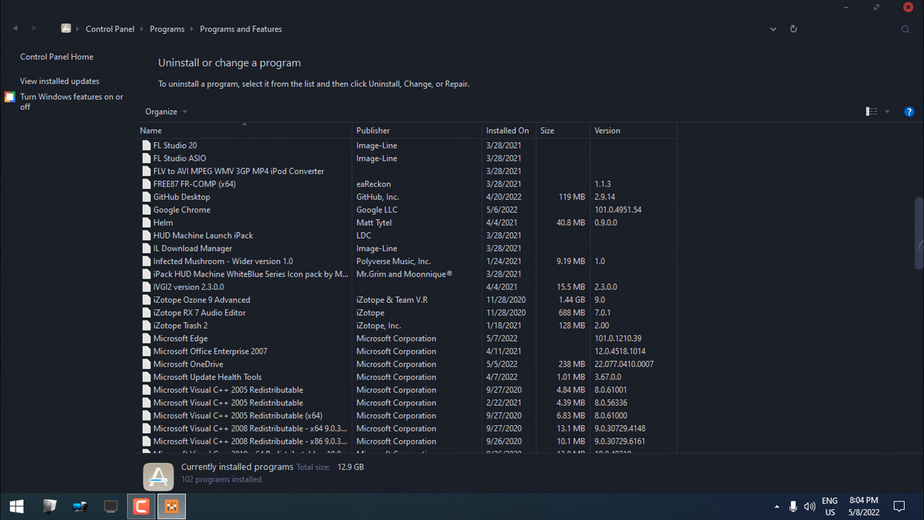
pyautogui.scroll(-3)
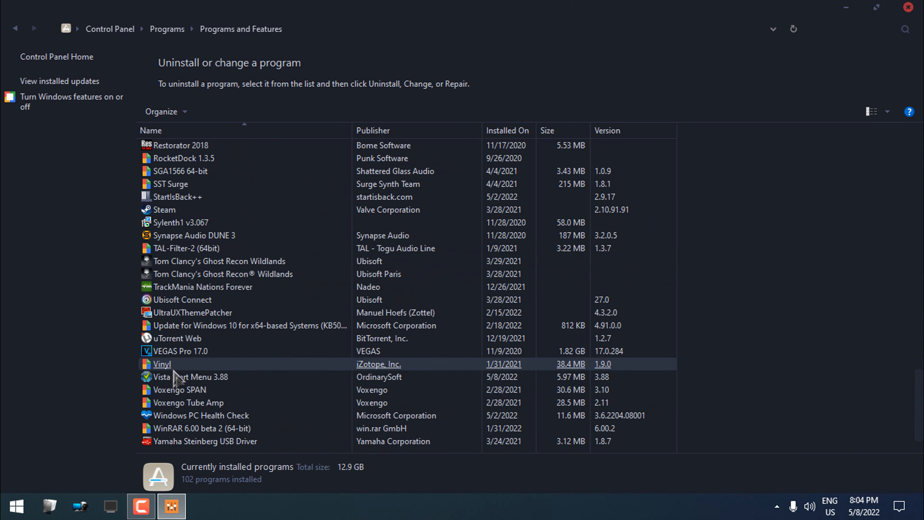
pyautogui.click(180, 377)
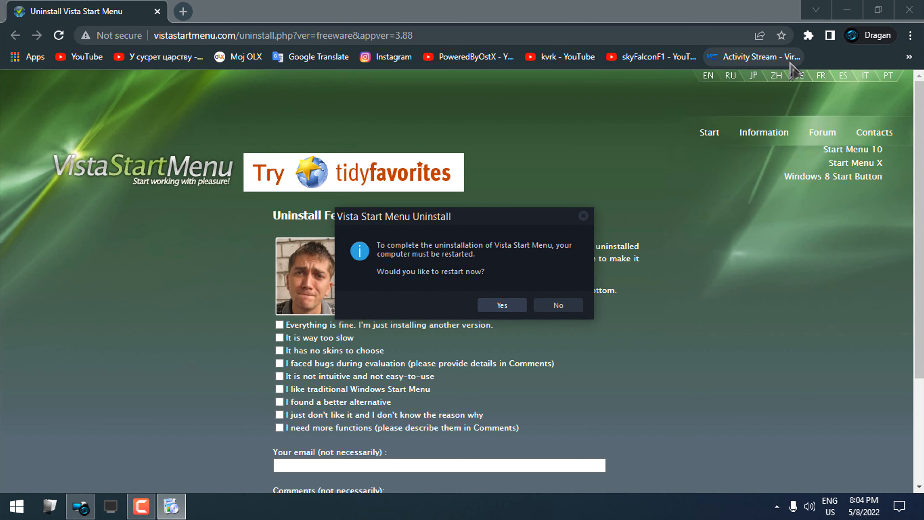
pyautogui.moveTo(909, 10)
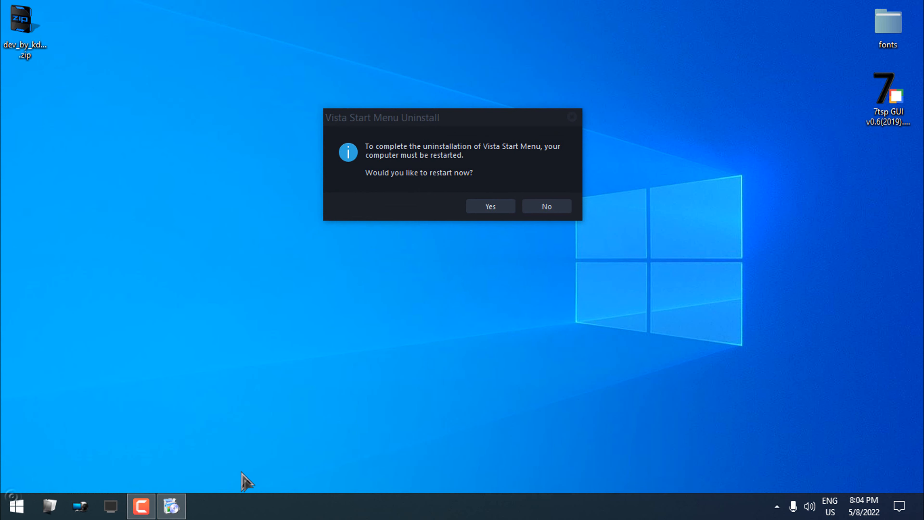
pyautogui.moveTo(173, 482)
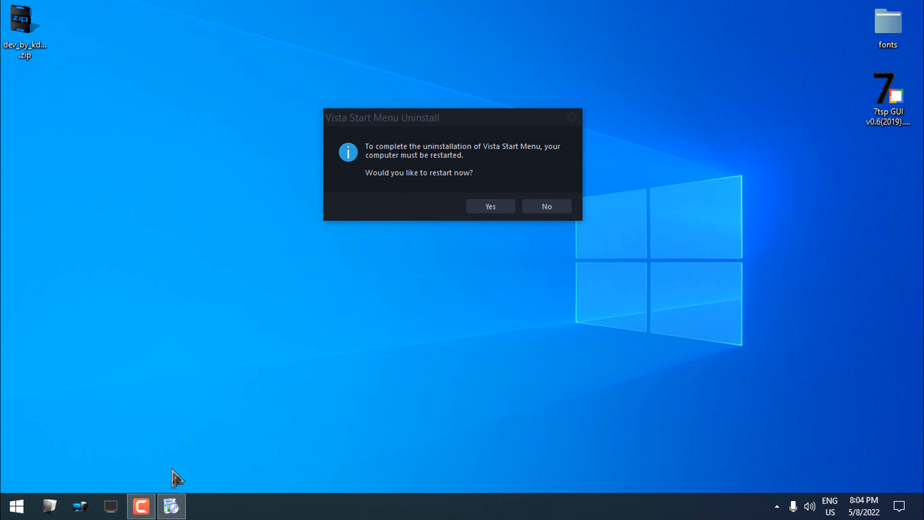